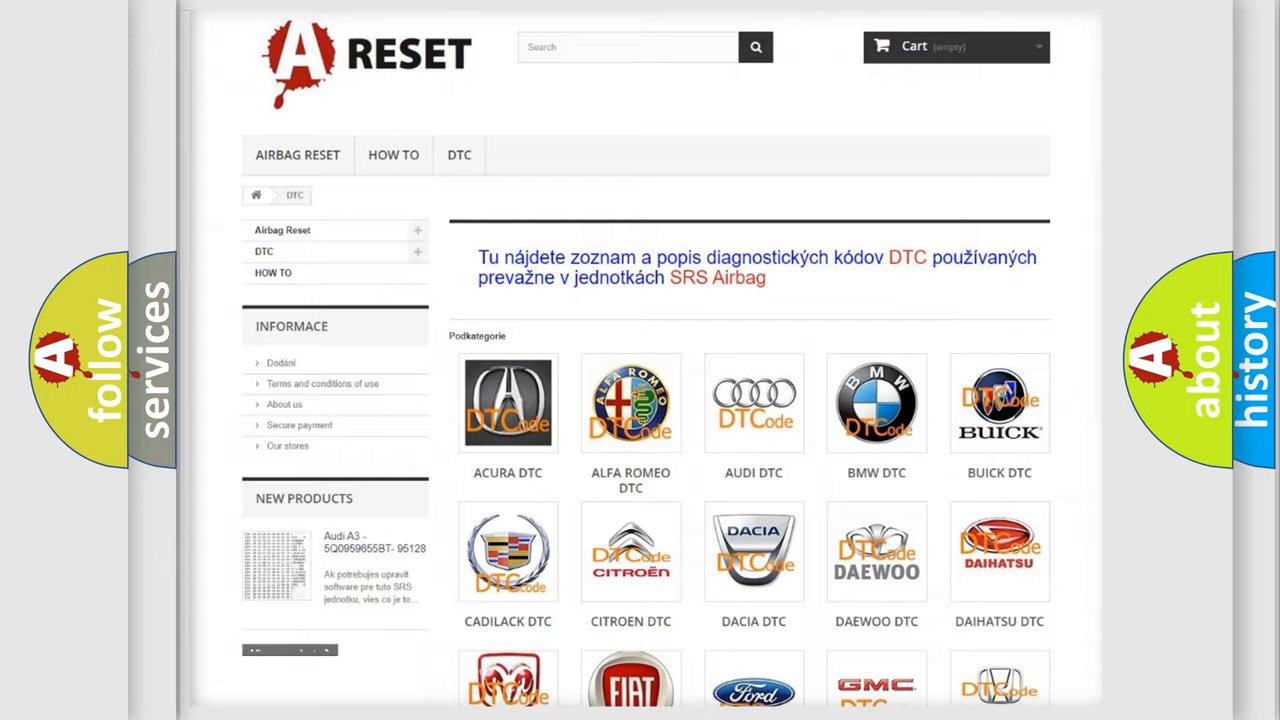
Open the Chrysler DTC tile from the brand grid and scroll its airbag code list
scroll("down", 3)
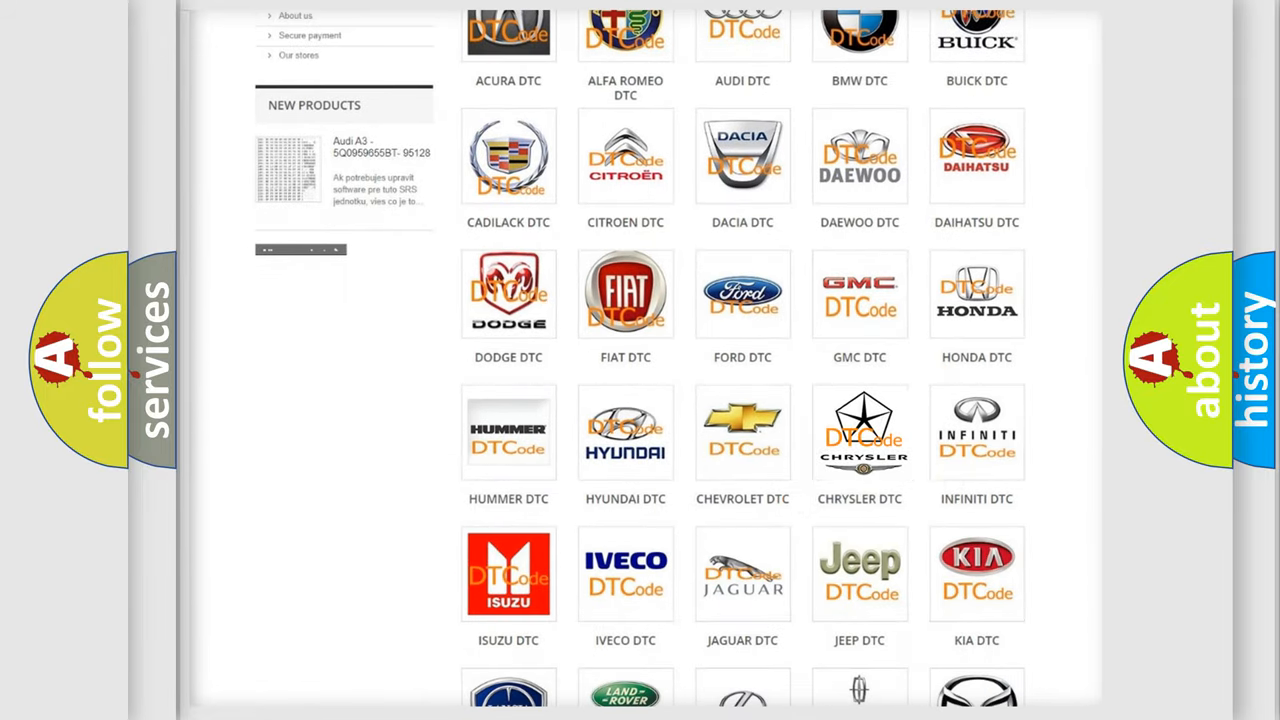
left_click(860, 432)
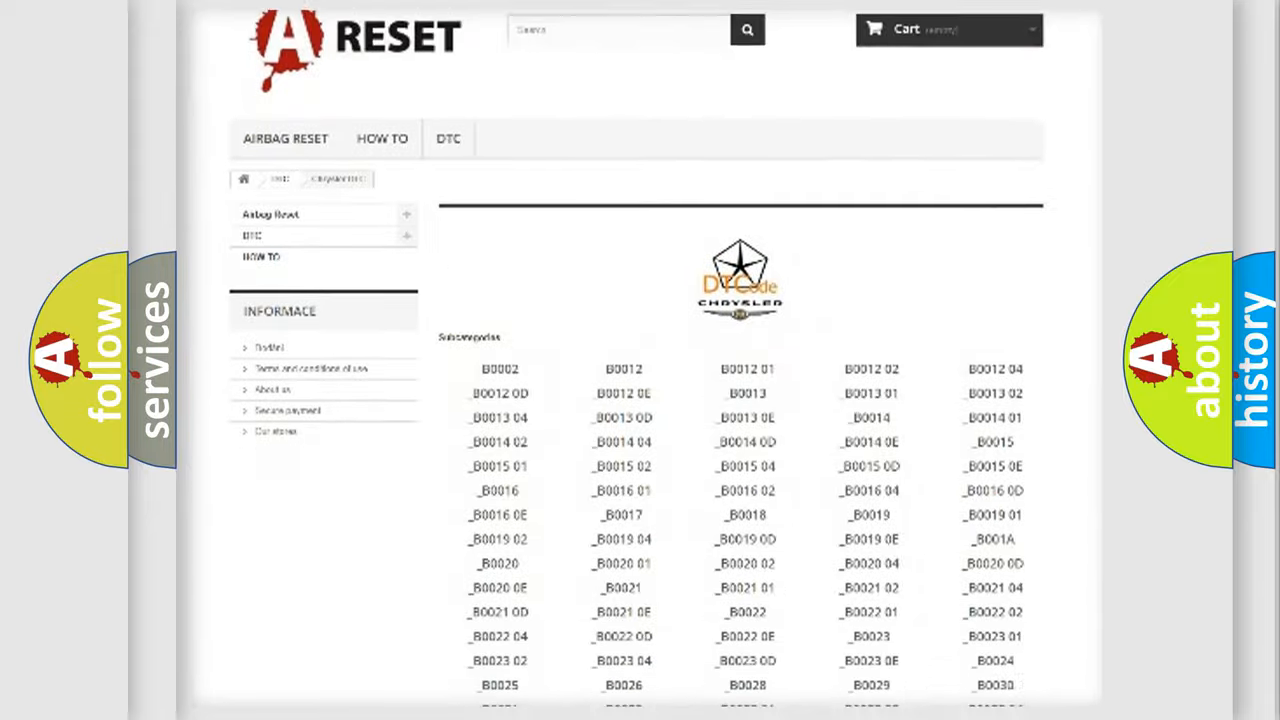
scroll("down", 3)
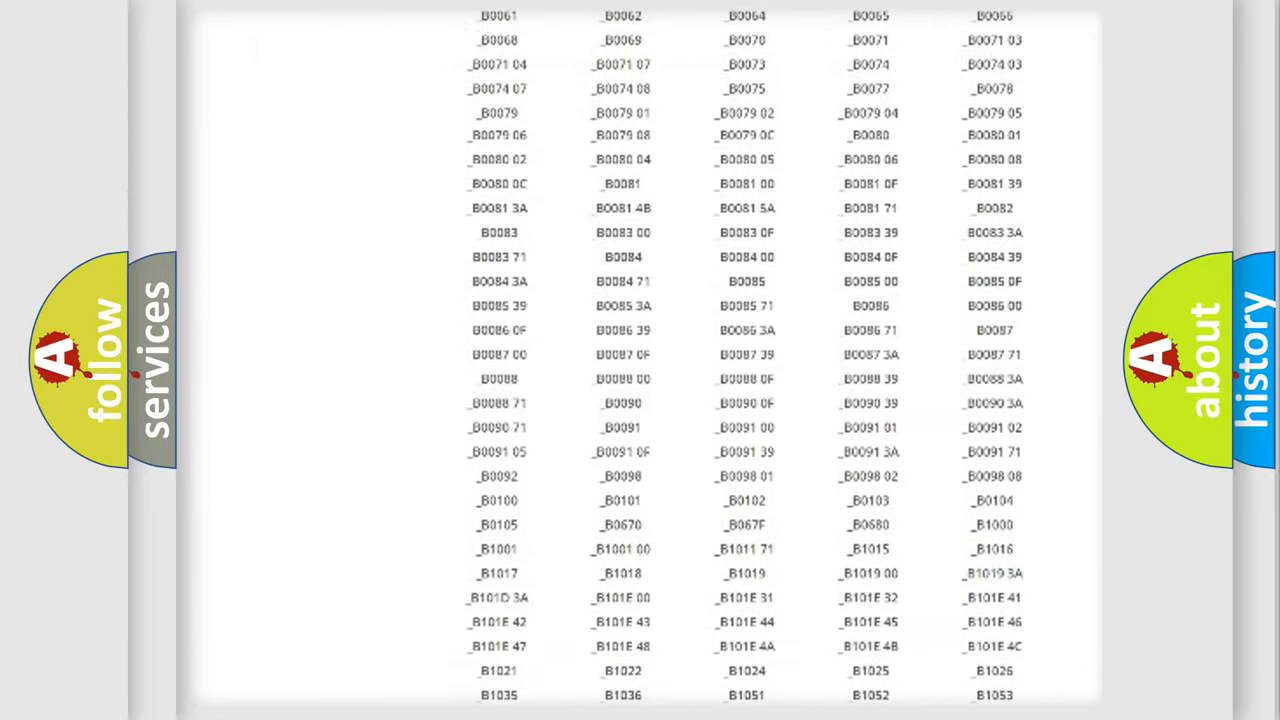